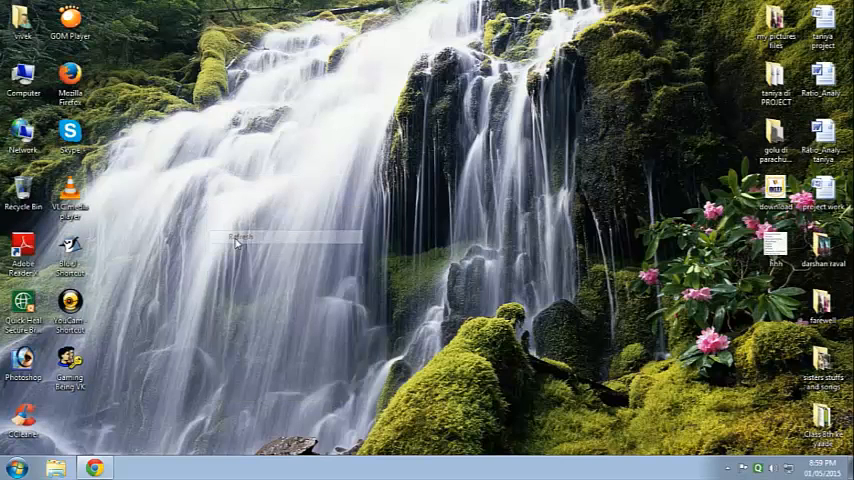
Navigate from the desktop to F: > my secure > Batman Arkham asylum Setup
right_click(236, 240)
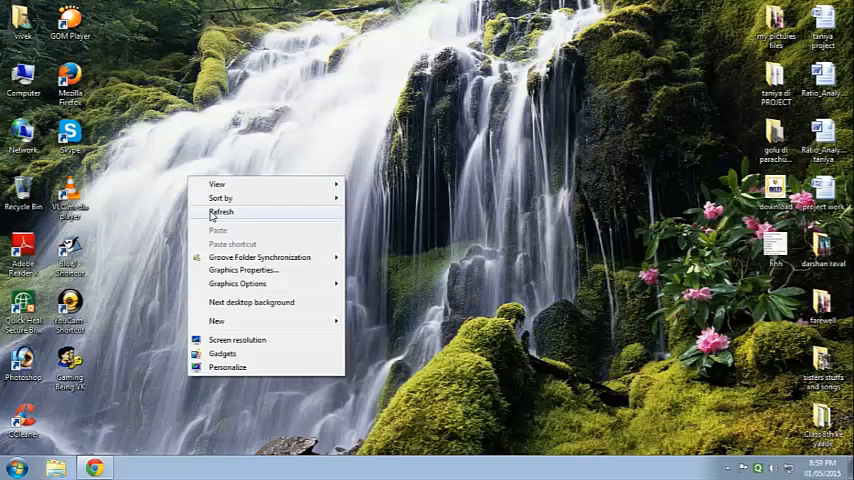
left_click(222, 212)
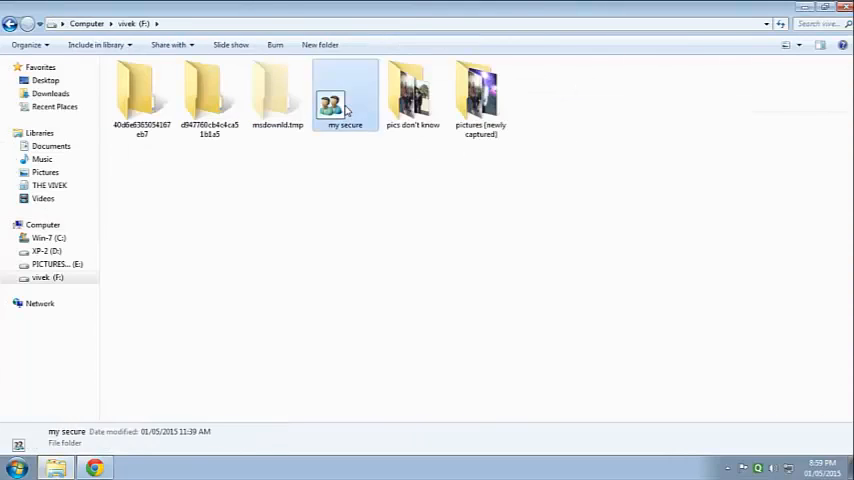
double_click(344, 98)
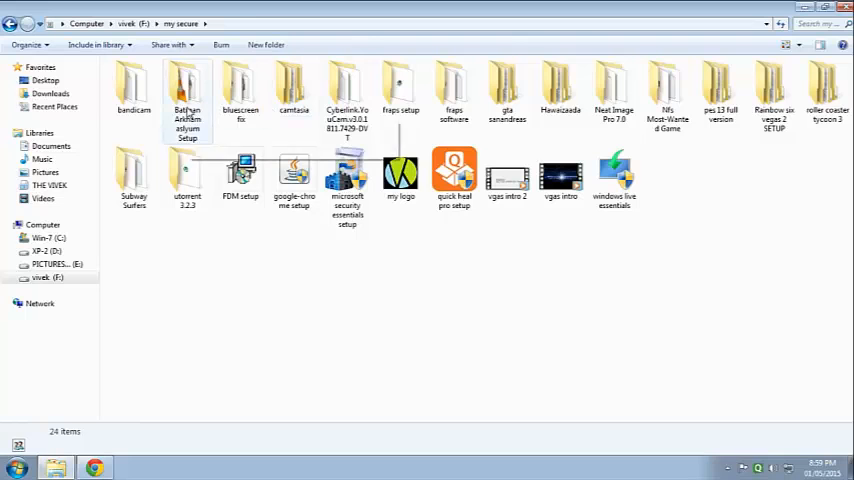
double_click(188, 88)
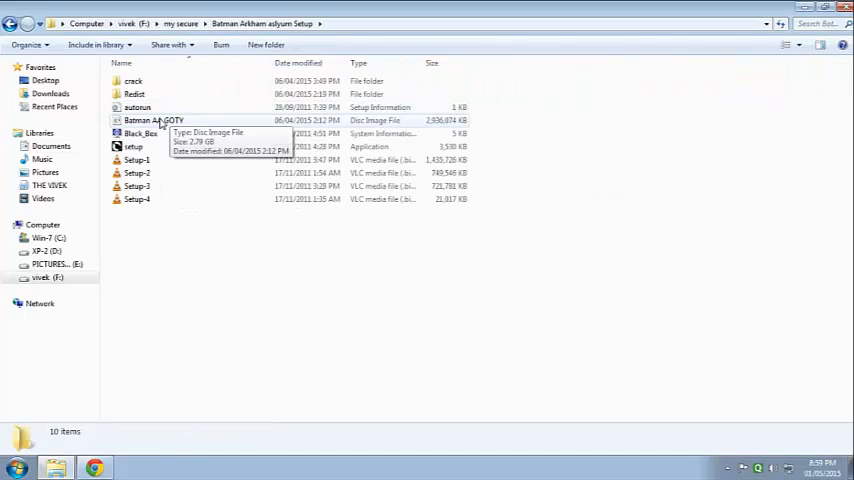
Open the Batman AA GOTY image with WinRAR archiver and start Extract To
right_click(152, 120)
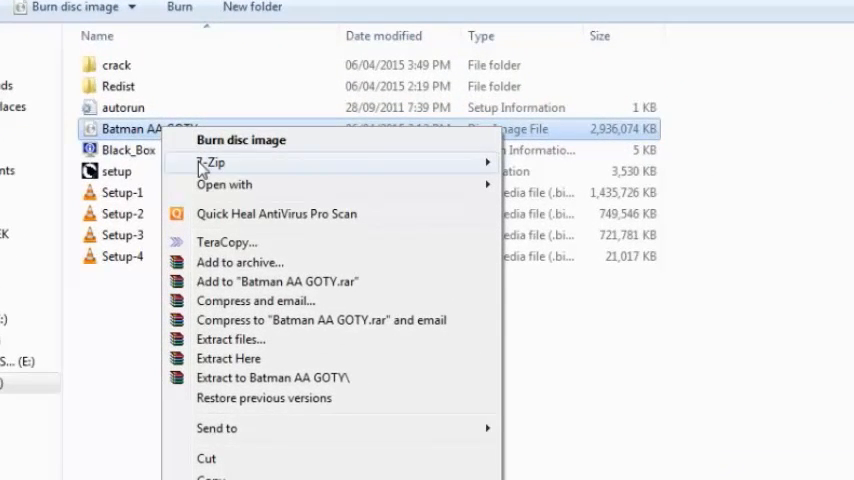
mouse_move(224, 184)
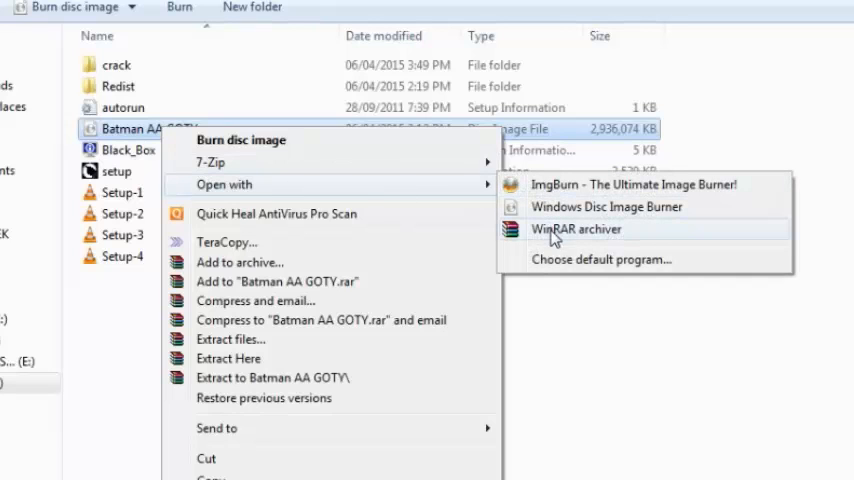
left_click(576, 228)
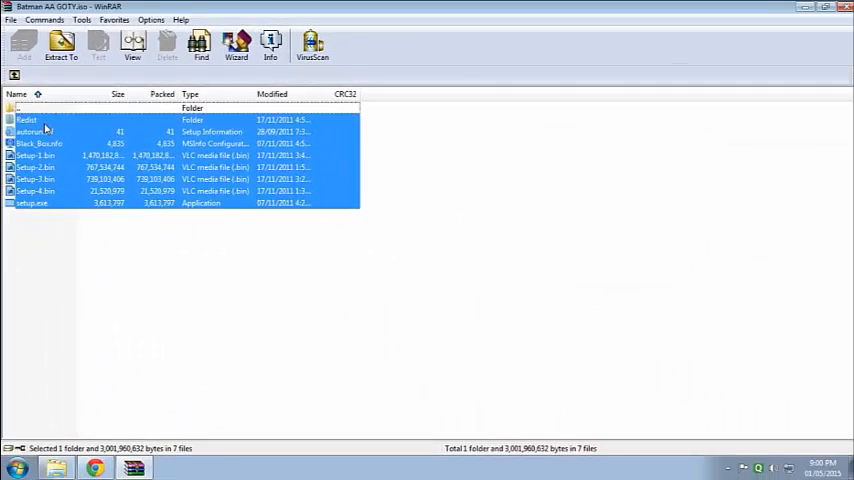
left_click(60, 44)
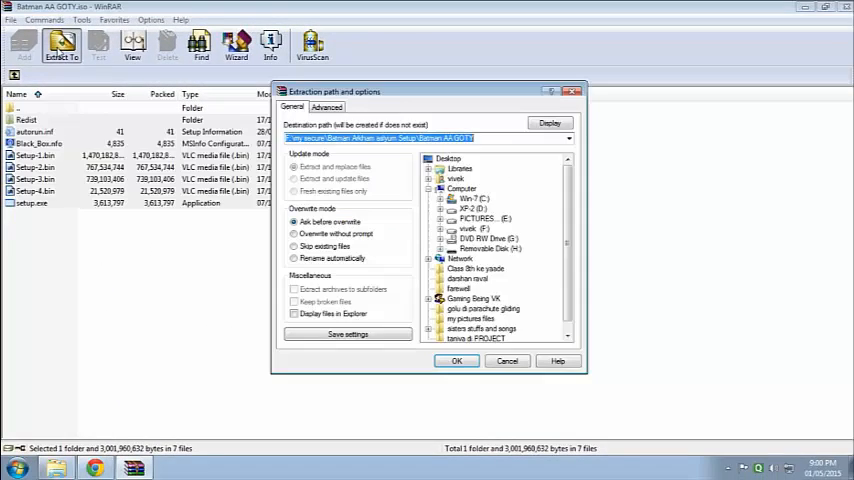
Confirm extraction into the new Batman AA GOTY folder and let it run
left_click(456, 360)
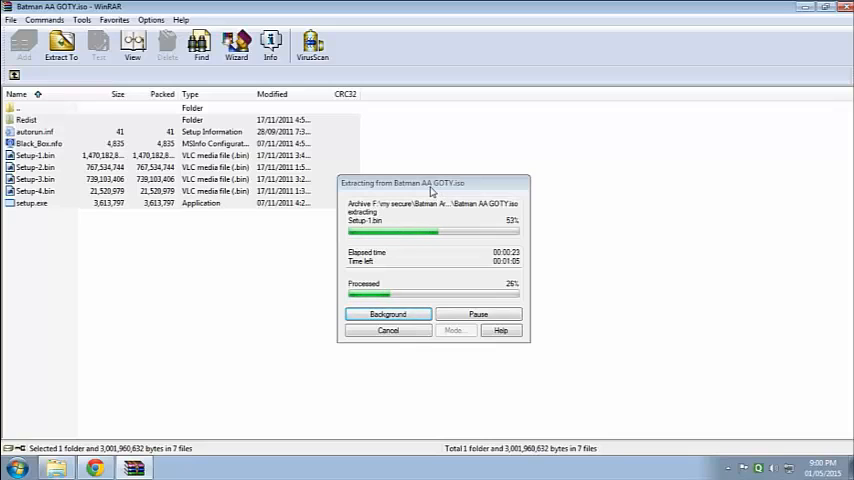
mouse_move(306, 334)
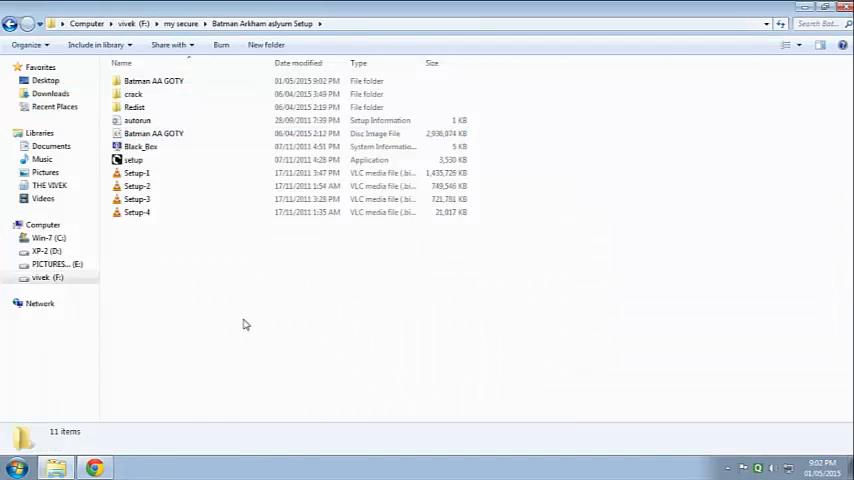
Open the extracted Batman AA GOTY folder to view its setup files
left_click(152, 80)
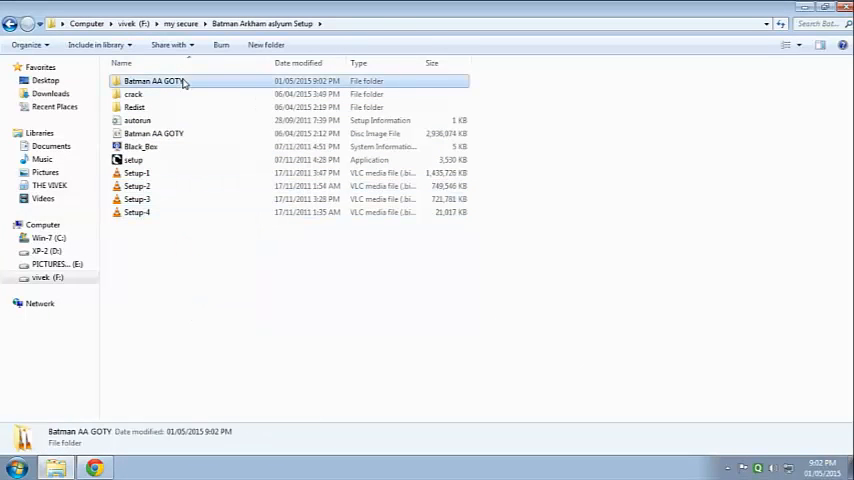
double_click(152, 80)
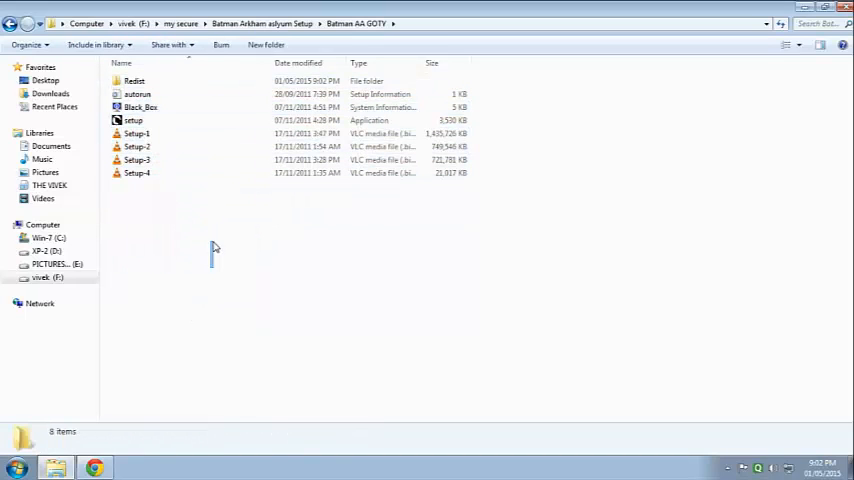